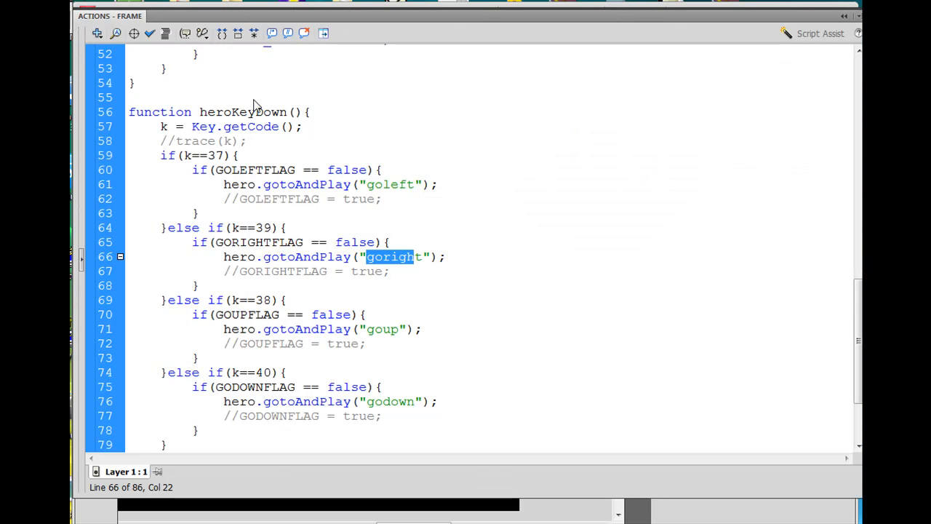
pyautogui.moveTo(247, 202)
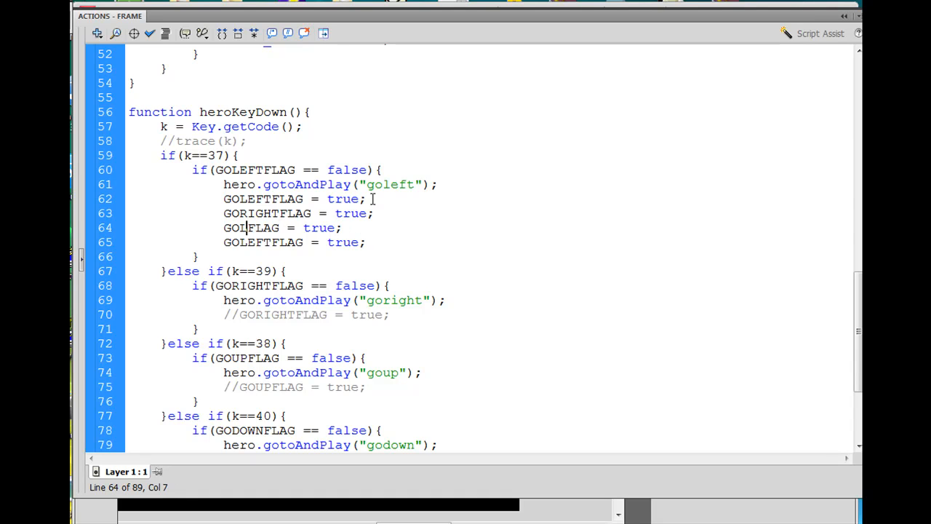
# In the k==37 branch, set GOLEFTFLAG true and GORIGHTFLAG, GOUPFLAG, GODOWNFLAG false.
pyautogui.write('UP')
pyautogui.click(295, 242)
pyautogui.write('DOWN')
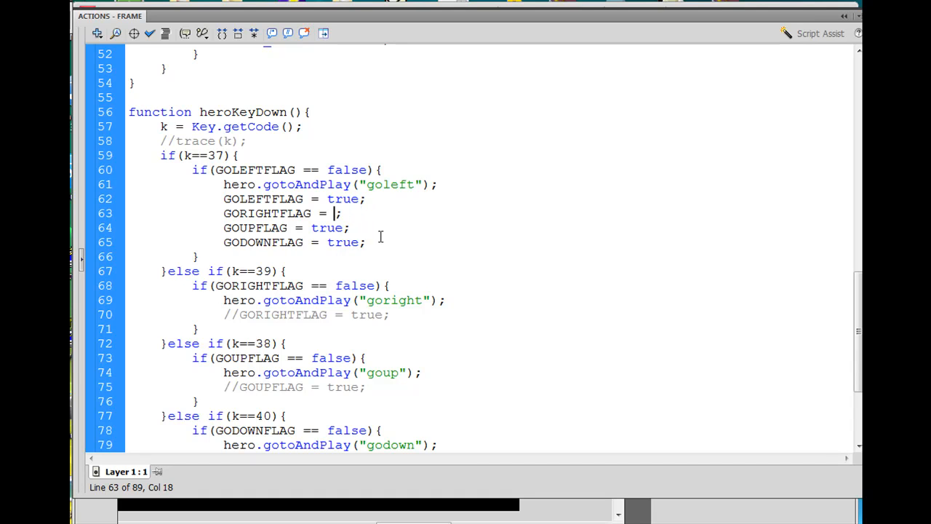
pyautogui.write('false')
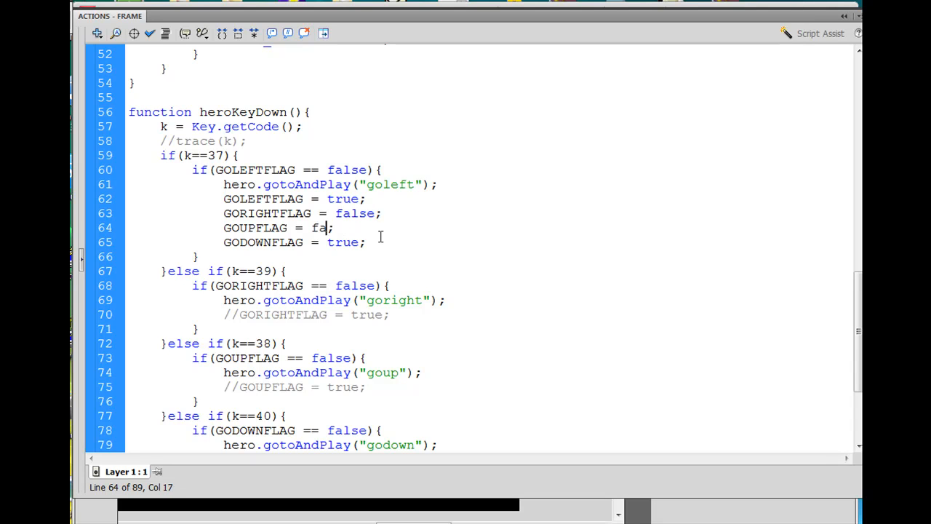
pyautogui.write('lse;')
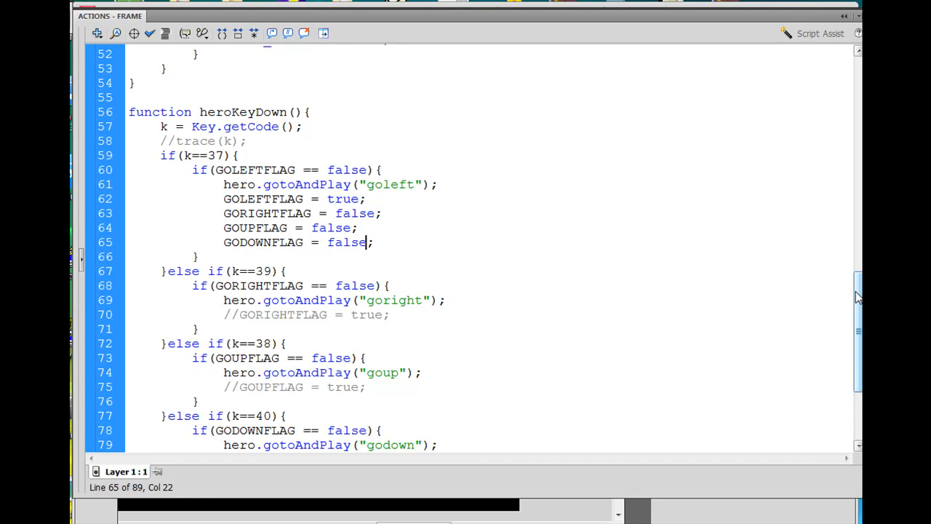
pyautogui.scroll(-3)
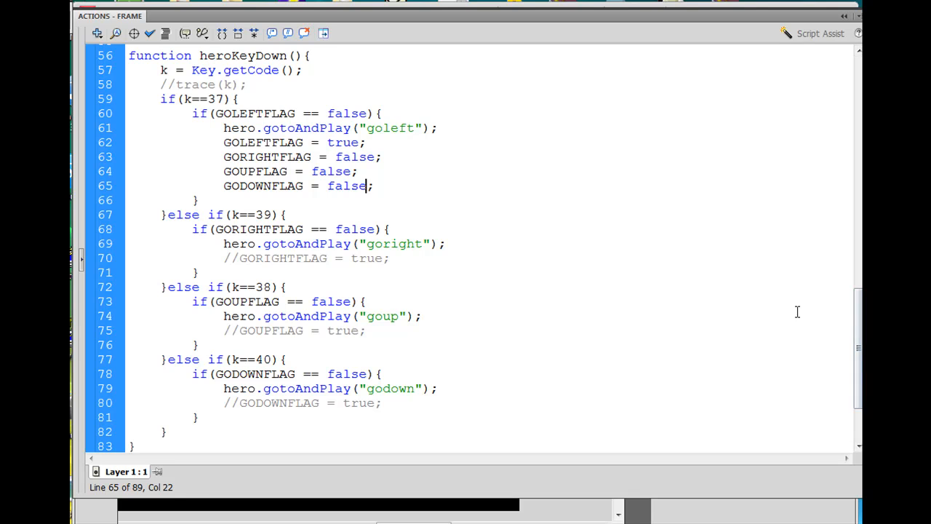
pyautogui.moveTo(630, 266)
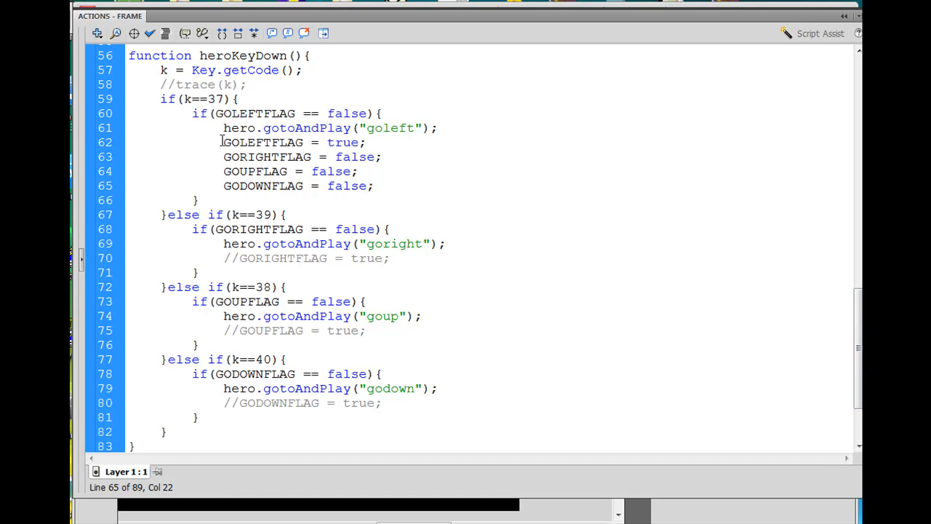
# Uncomment GORIGHTFLAG = true and add the left, up and down flags below it as false.
pyautogui.click(244, 258)
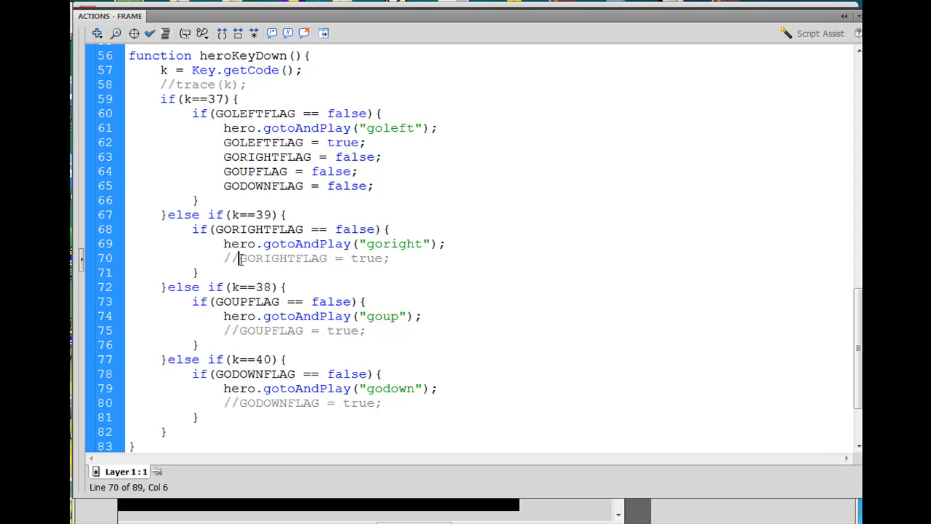
pyautogui.press('BackSpace')
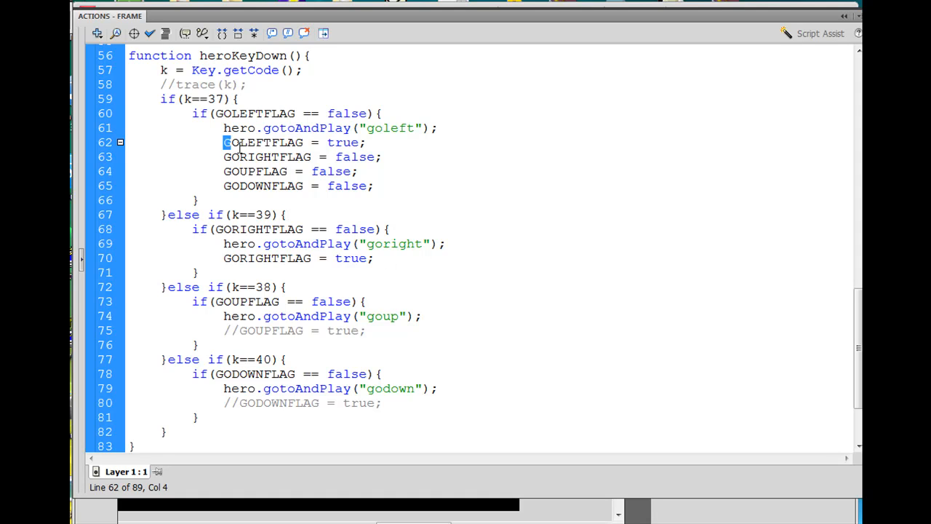
pyautogui.moveTo(223, 142); pyautogui.dragTo(375, 185)
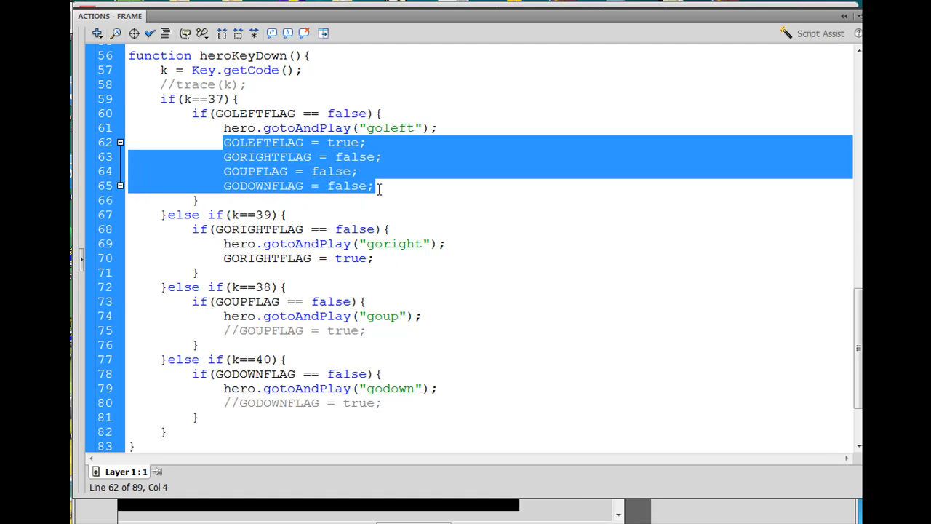
pyautogui.click(374, 258)
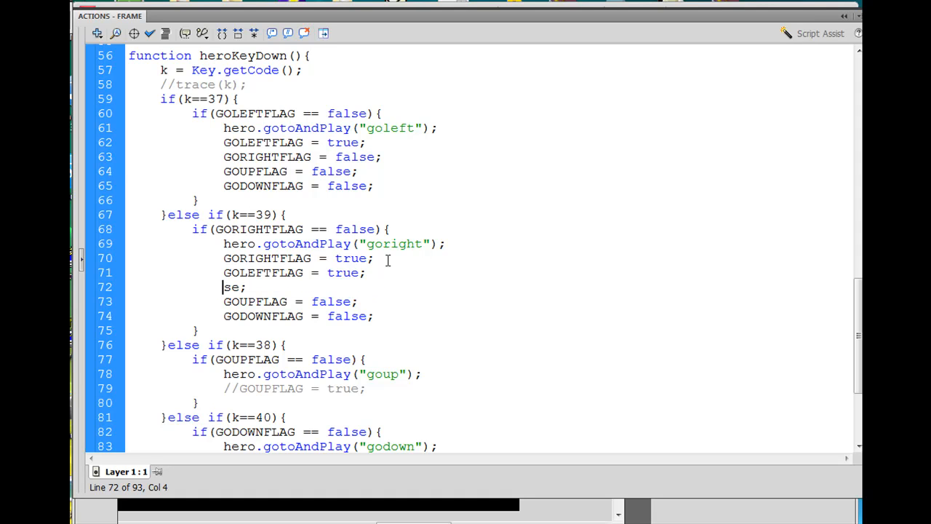
pyautogui.press('Backspace')
pyautogui.write('fa')
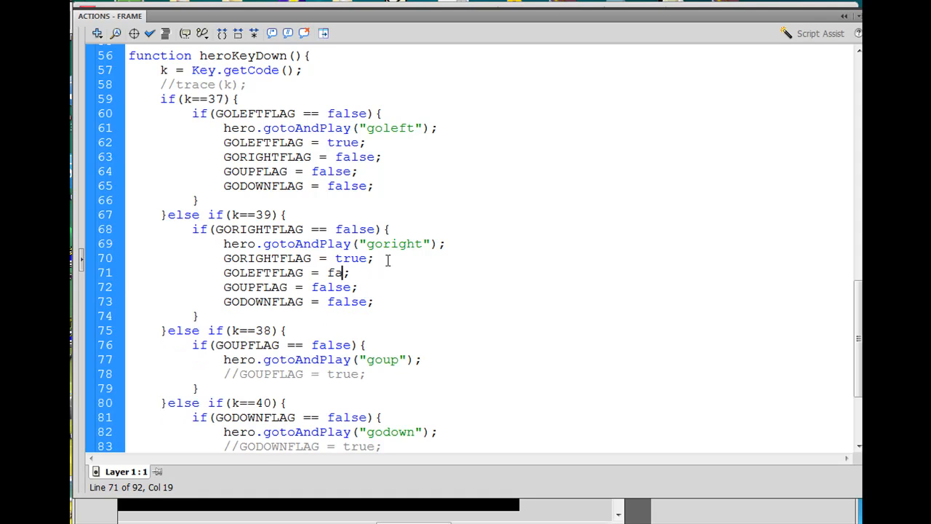
pyautogui.write('lse;')
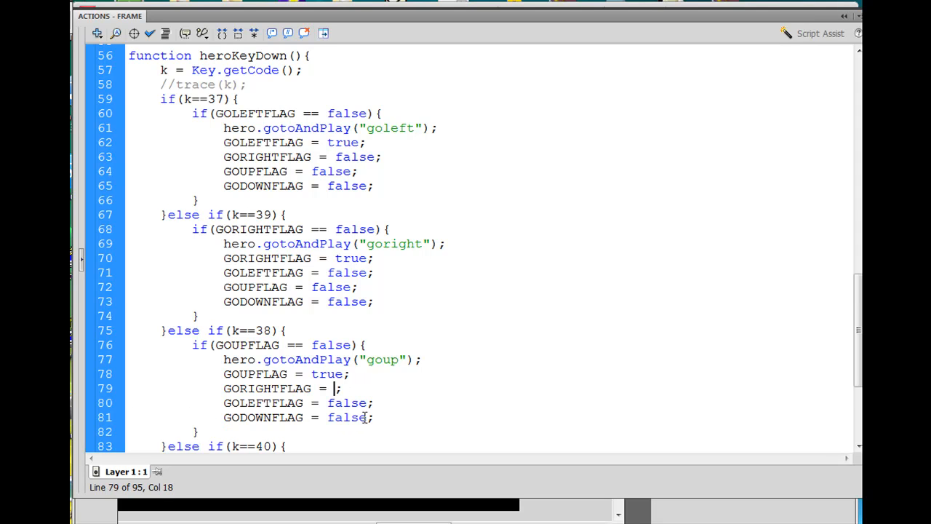
# Set GOUPFLAG true in k==38 and GODOWNFLAG true in k==40, other flags false.
pyautogui.write('false')
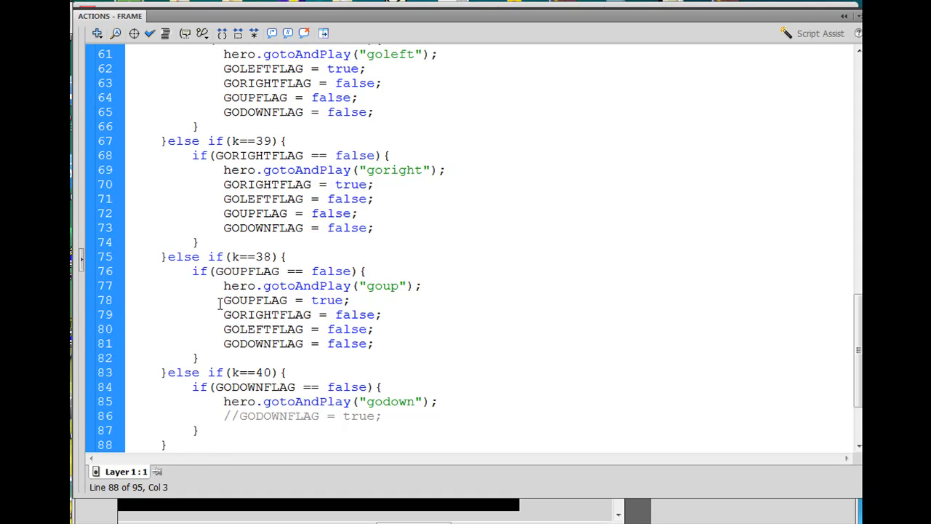
pyautogui.moveTo(223, 300); pyautogui.dragTo(374, 343)
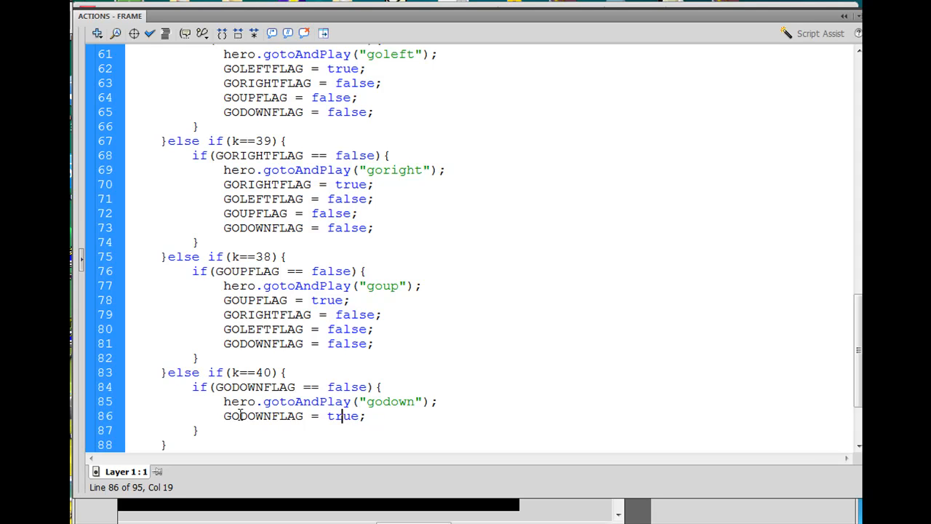
pyautogui.press('Return')
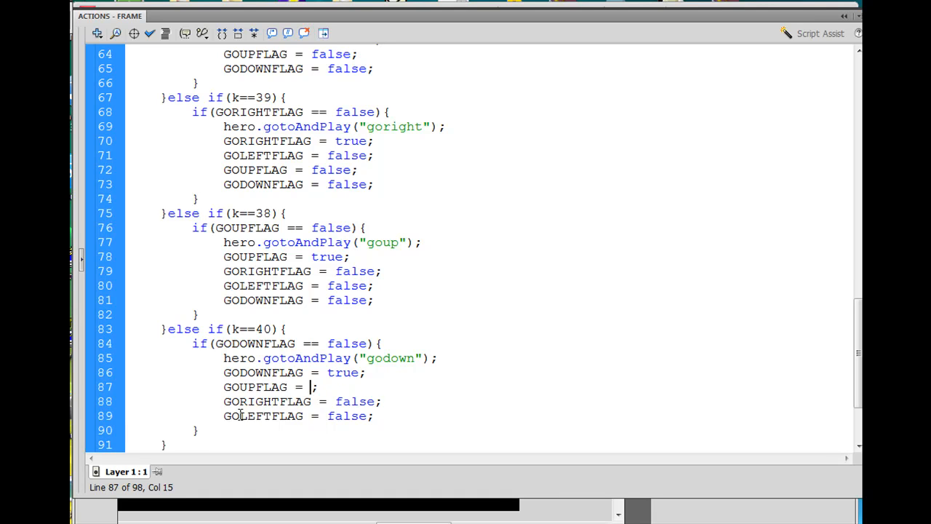
pyautogui.write('false')
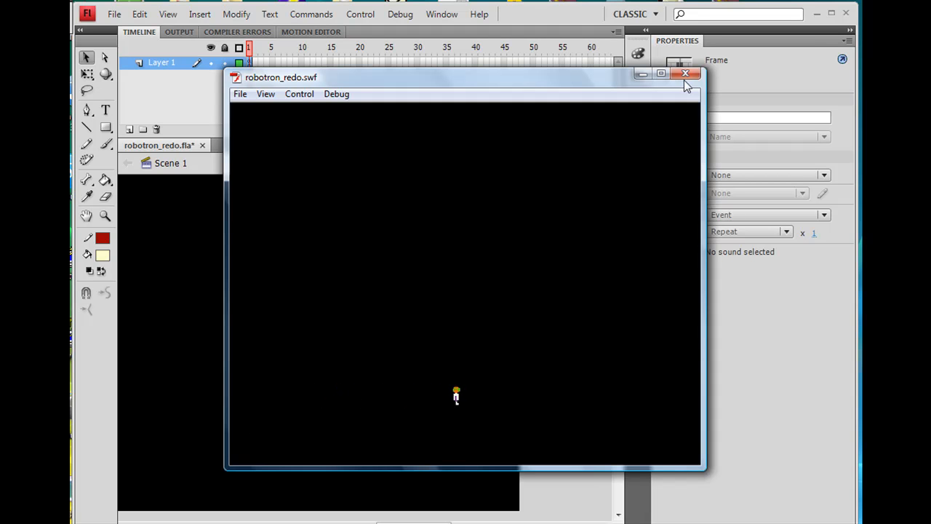
pyautogui.click(685, 73)
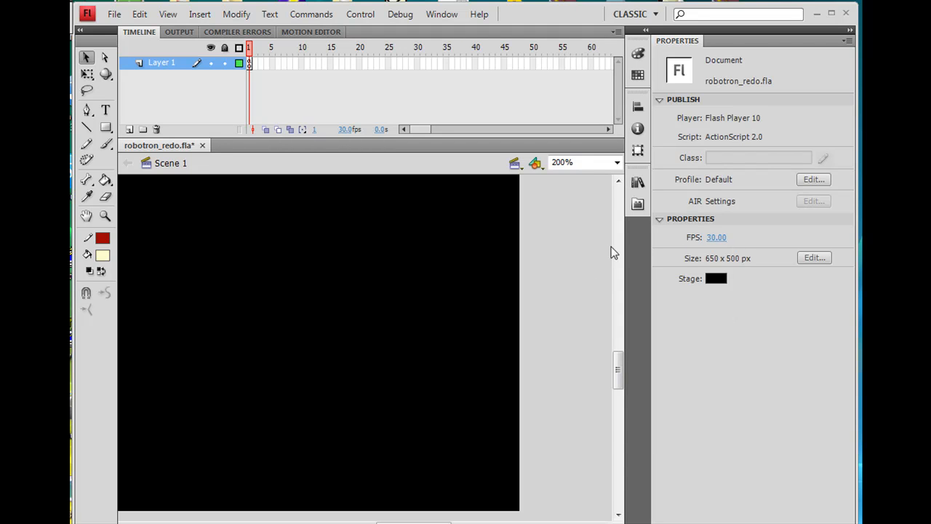
pyautogui.moveTo(664, 245)
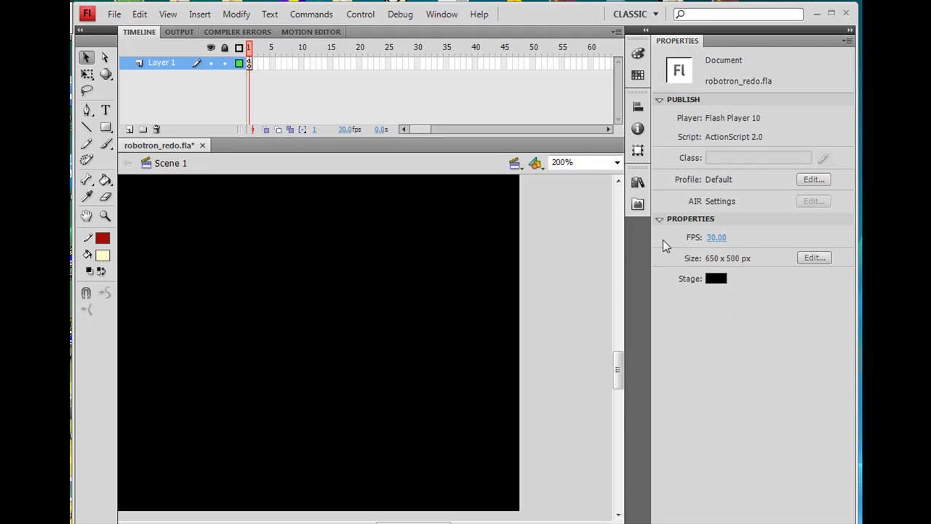
pyautogui.moveTo(692, 250)
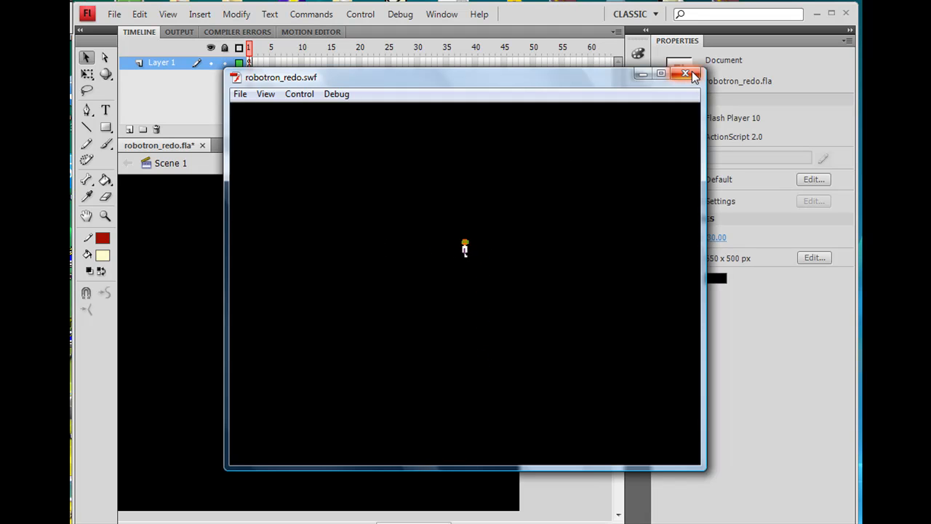
pyautogui.click(684, 73)
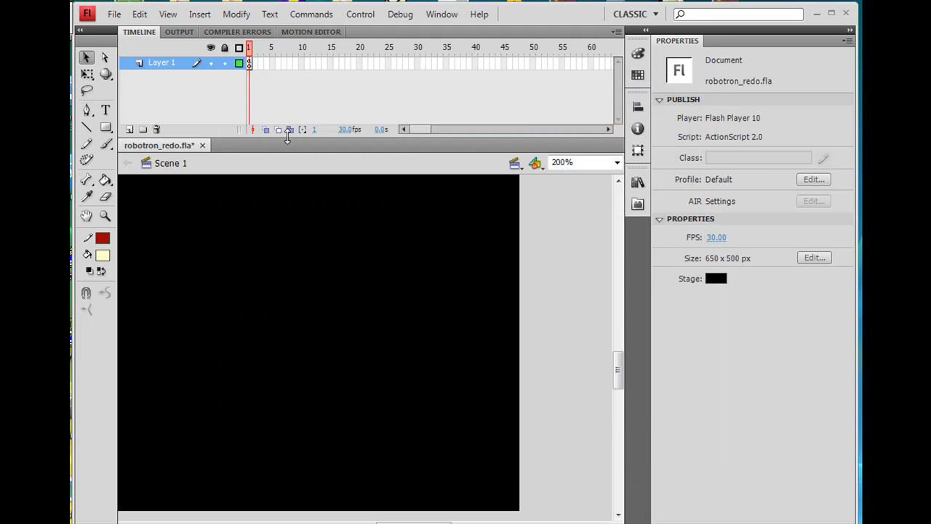
pyautogui.click(114, 14)
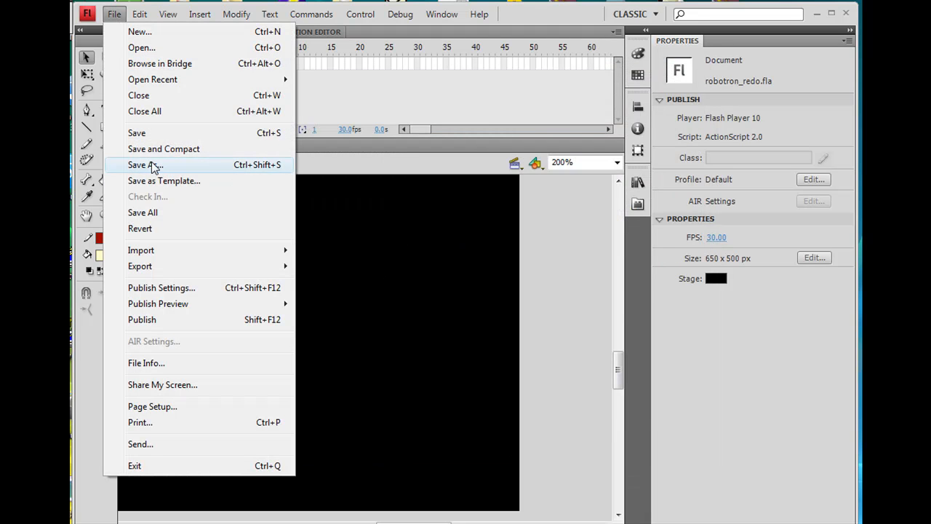
pyautogui.click(144, 164)
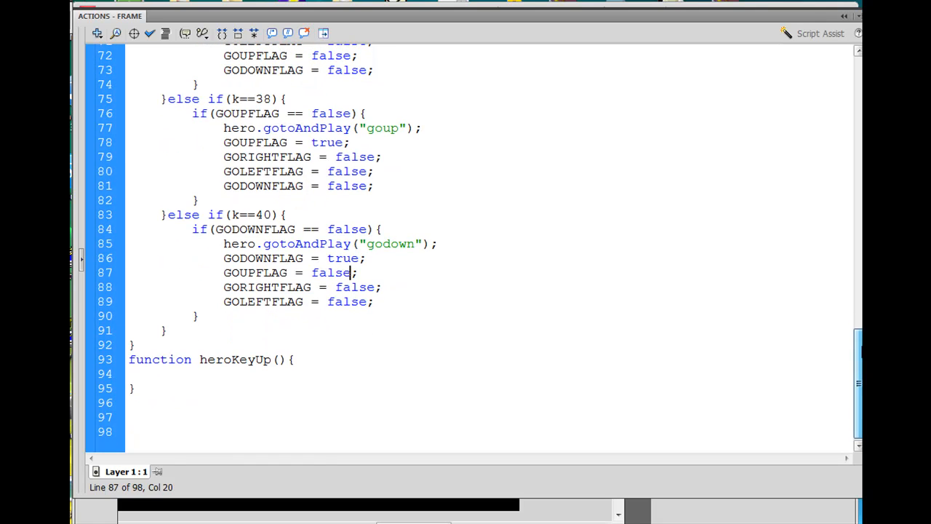
# In heroKeyUp, change gotoAndStop("godown") to "stand" and GODOWNFLAG = true to false.
pyautogui.click(294, 359)
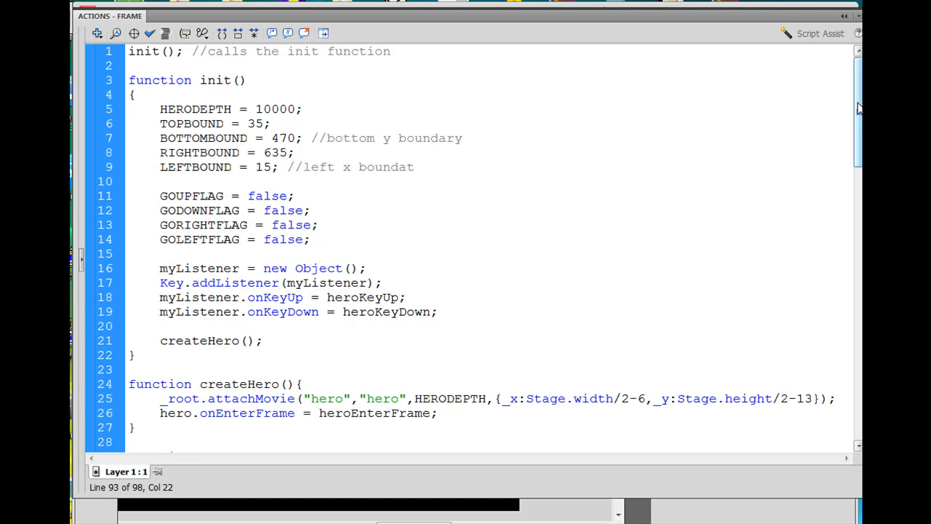
pyautogui.scroll(-3)
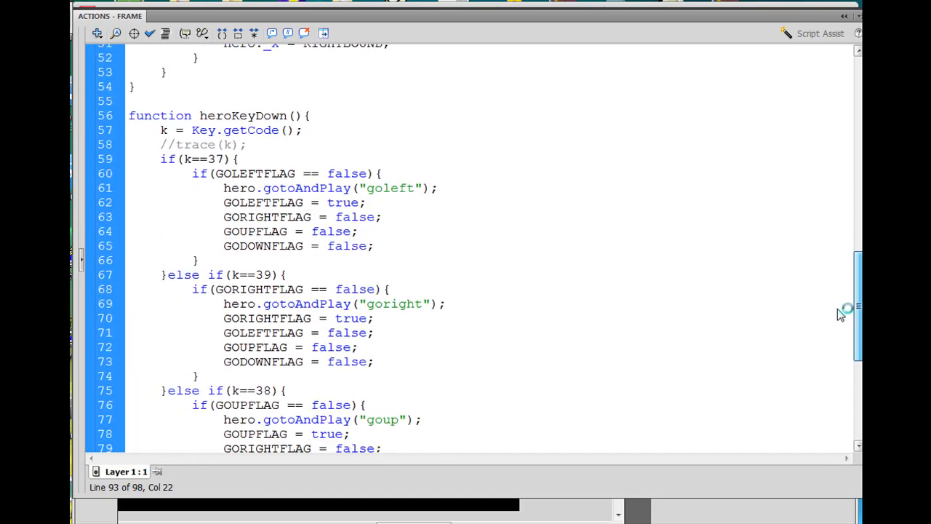
pyautogui.scroll(-3)
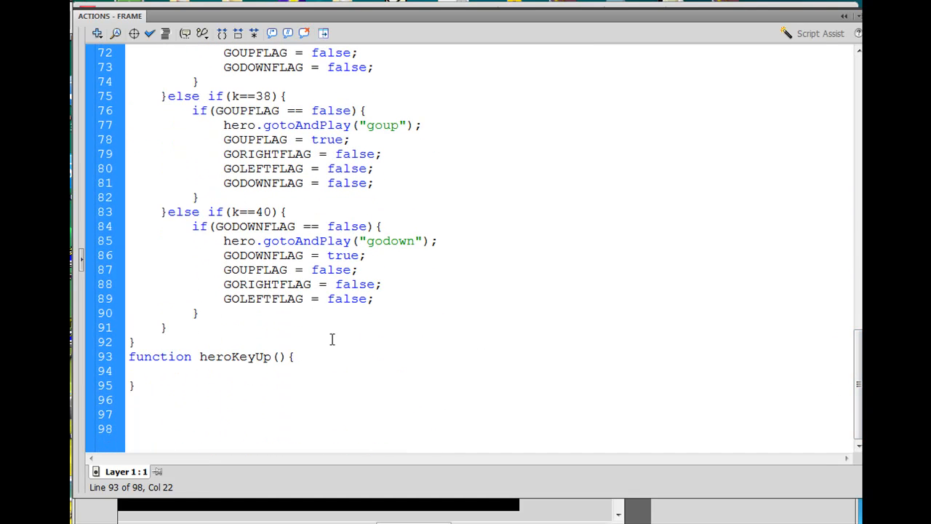
pyautogui.click(293, 356)
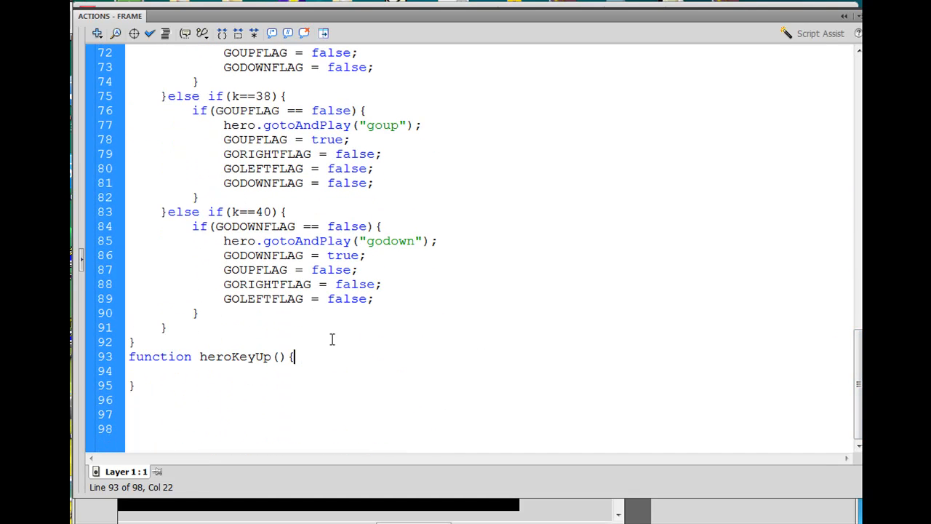
pyautogui.moveTo(223, 241); pyautogui.dragTo(378, 284)
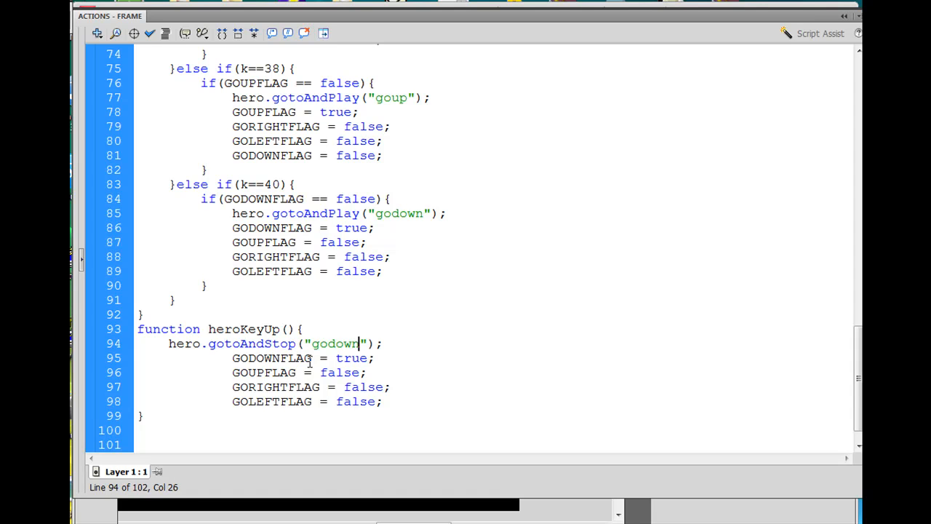
pyautogui.press('Backspace')
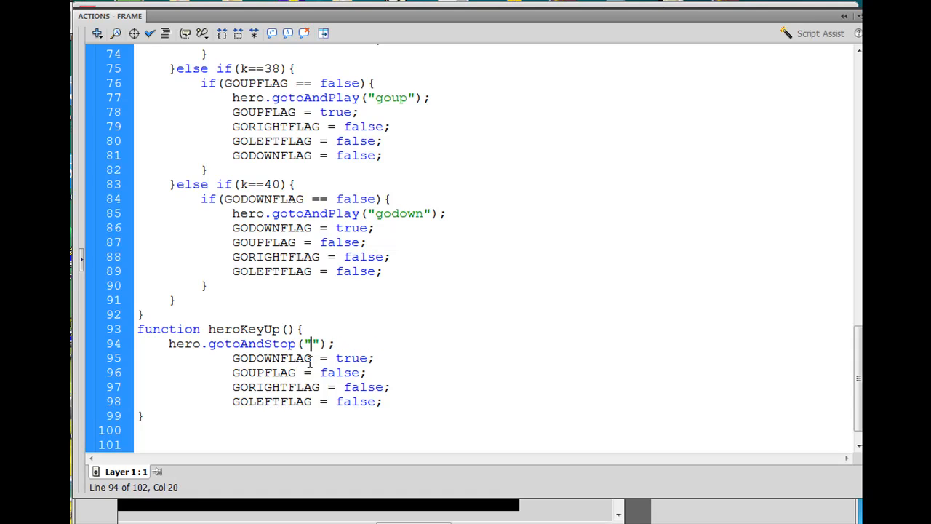
pyautogui.write('stand')
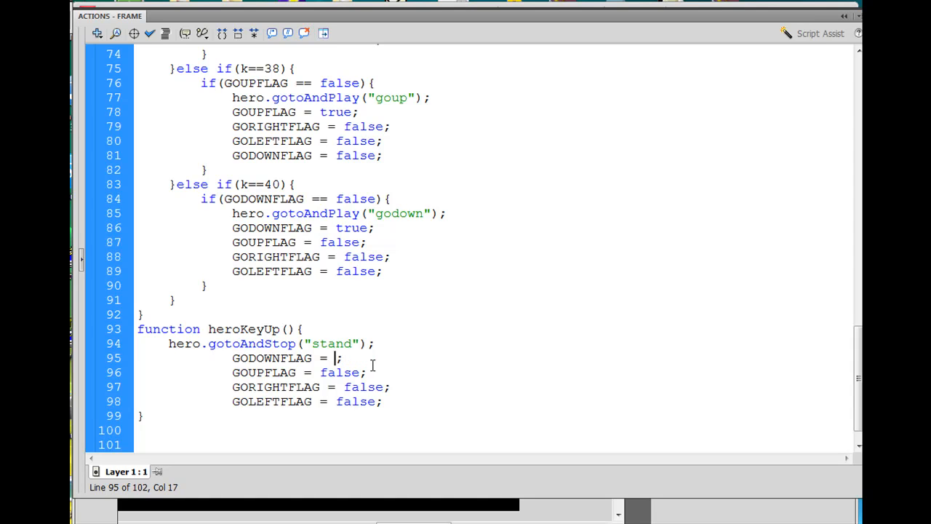
pyautogui.write('false')
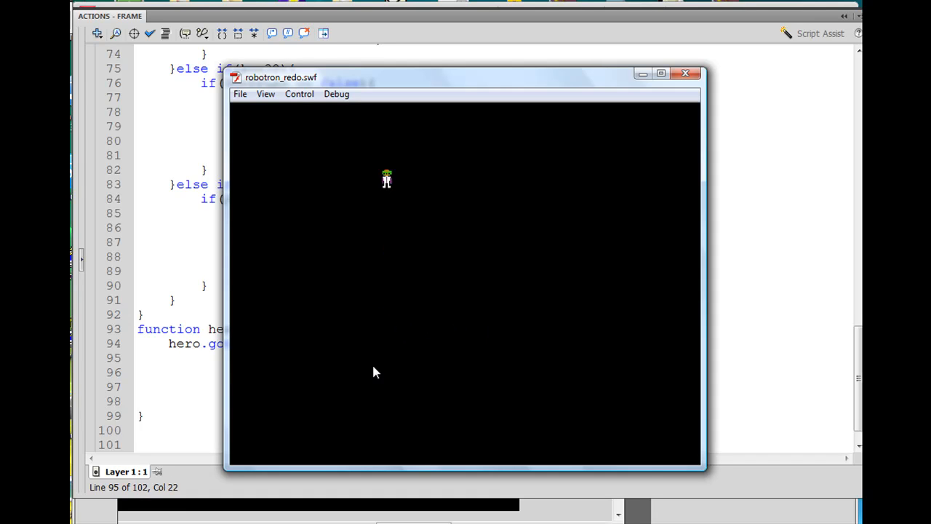
pyautogui.moveTo(406, 424)
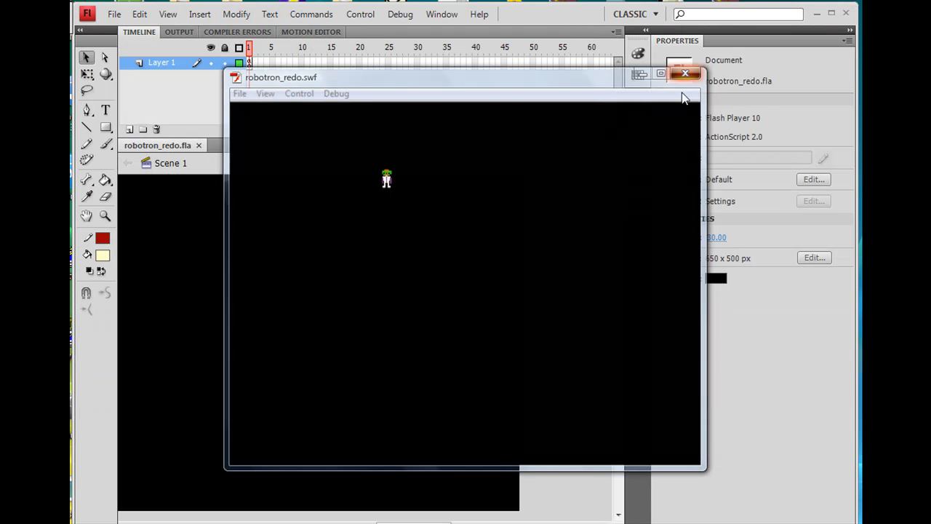
# Focus the running robotron_redo.swf test movie for keyboard input.
pyautogui.click(684, 73)
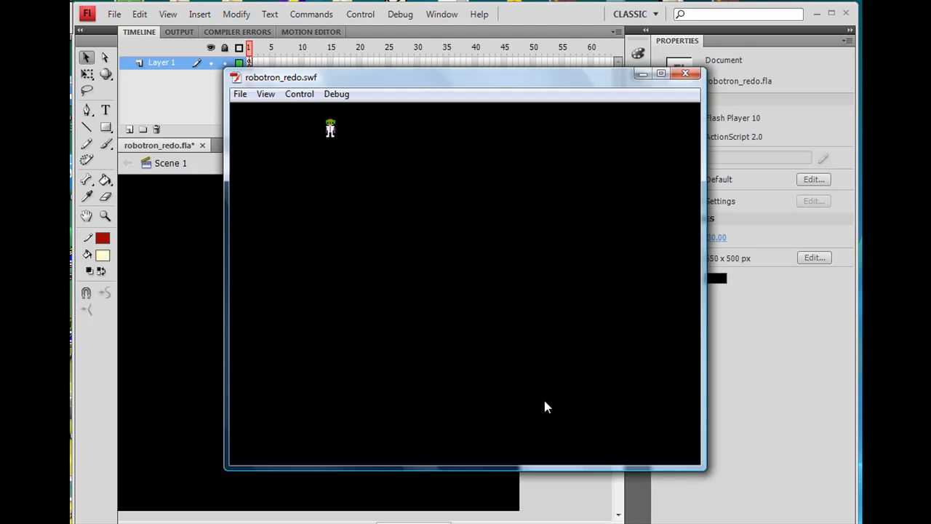
pyautogui.moveTo(693, 124)
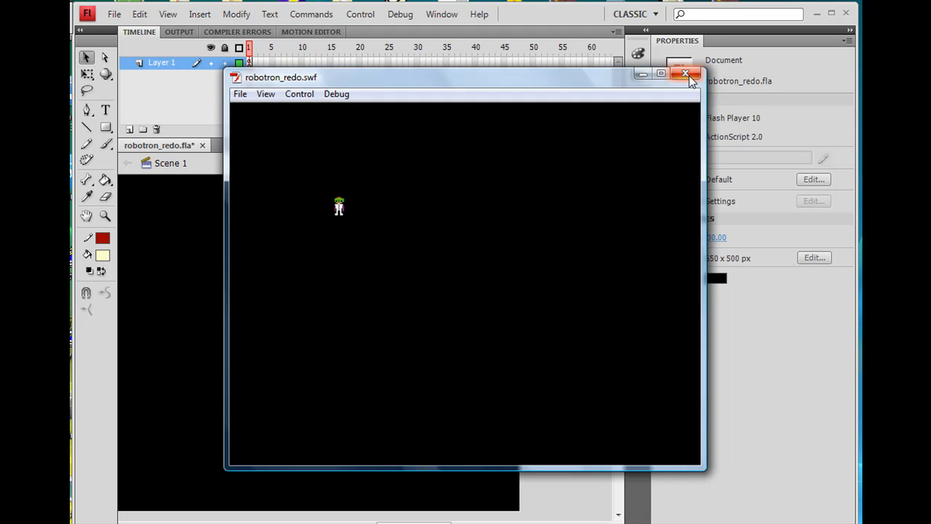
# Close the Flash Player test window after moving the hero around.
pyautogui.click(685, 73)
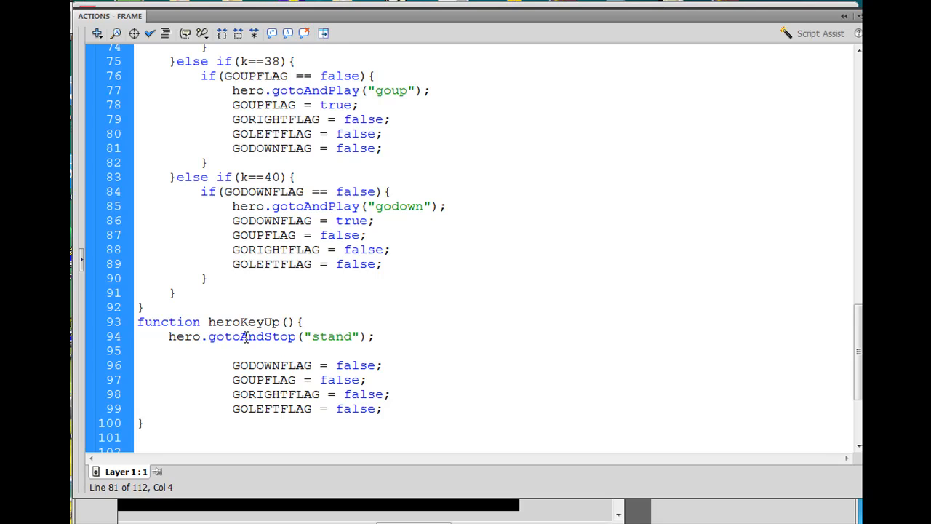
pyautogui.doubleClick(233, 336)
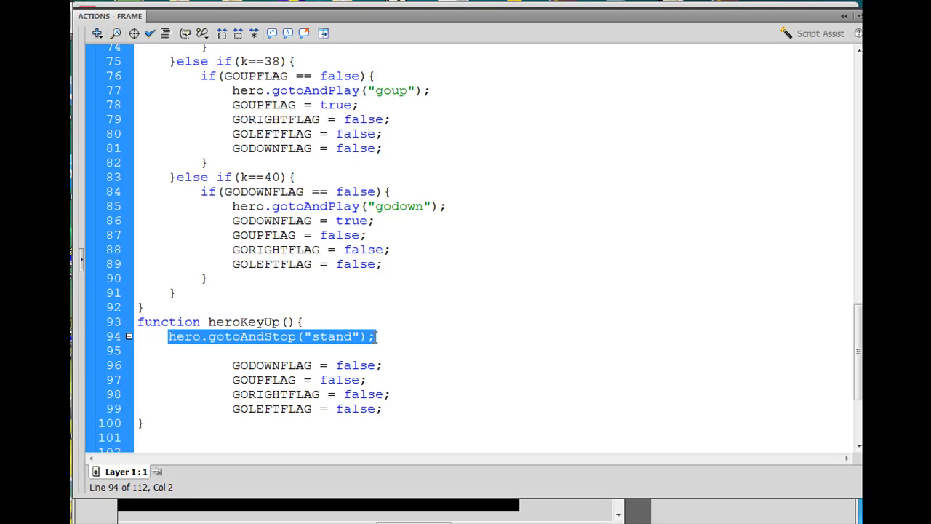
pyautogui.click(350, 336)
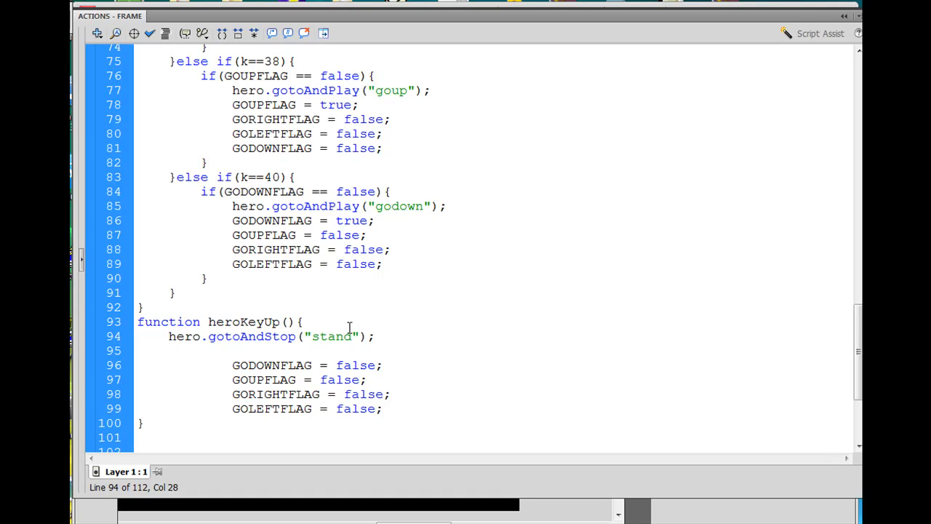
pyautogui.click(373, 336)
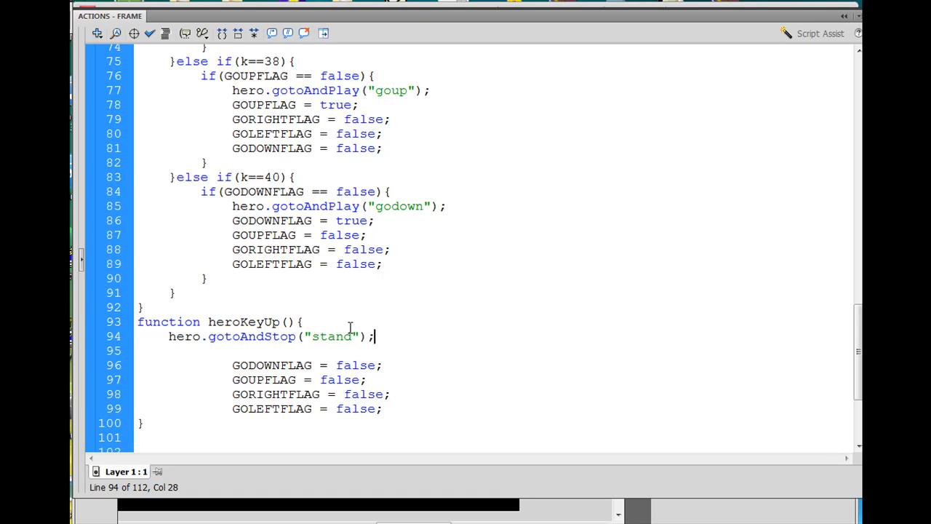
pyautogui.moveTo(300, 359)
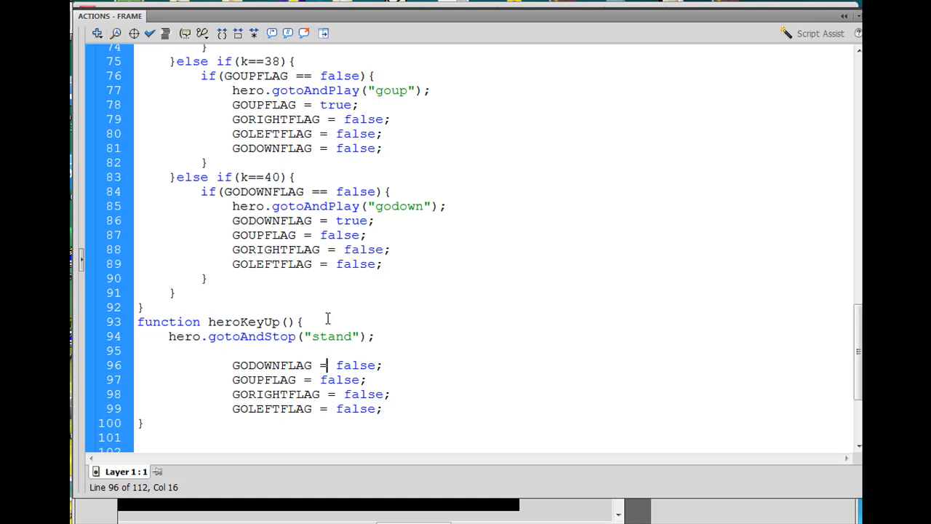
pyautogui.moveTo(240, 193)
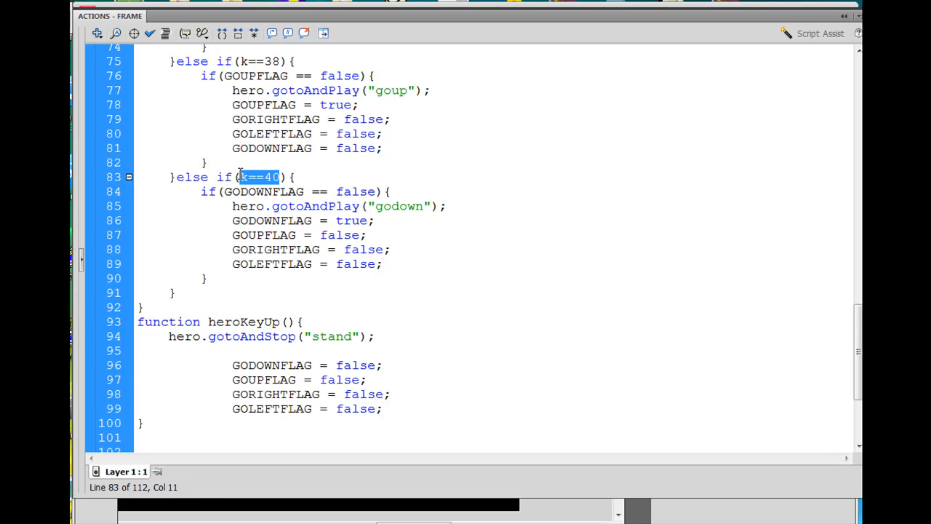
pyautogui.moveTo(243, 178)
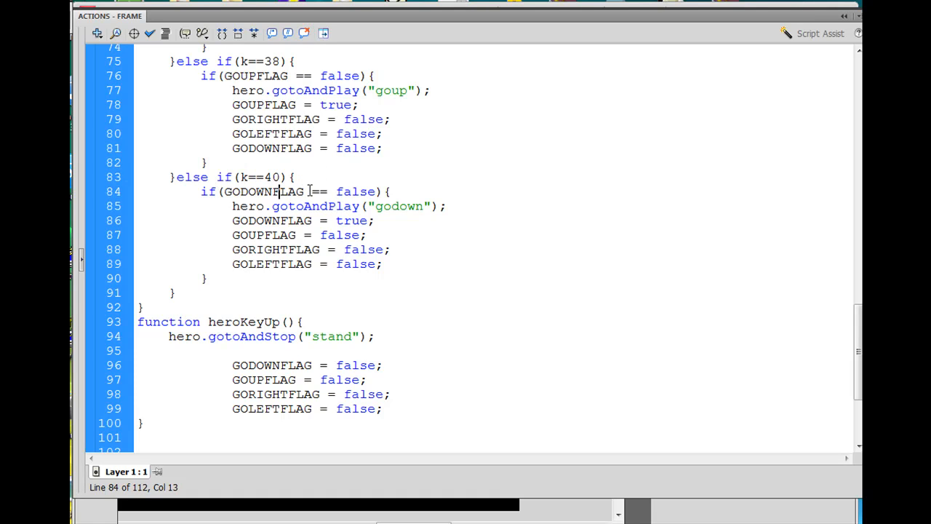
pyautogui.doubleClick(318, 192)
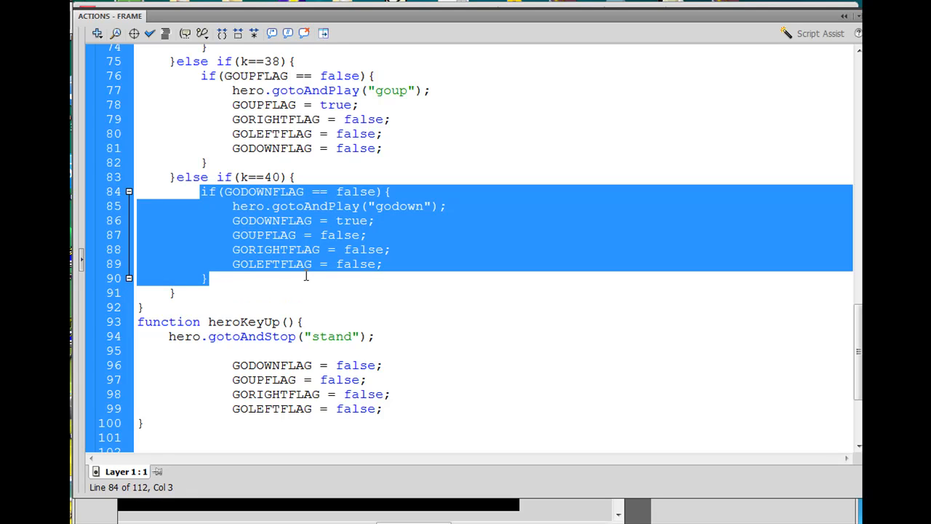
pyautogui.moveTo(275, 231)
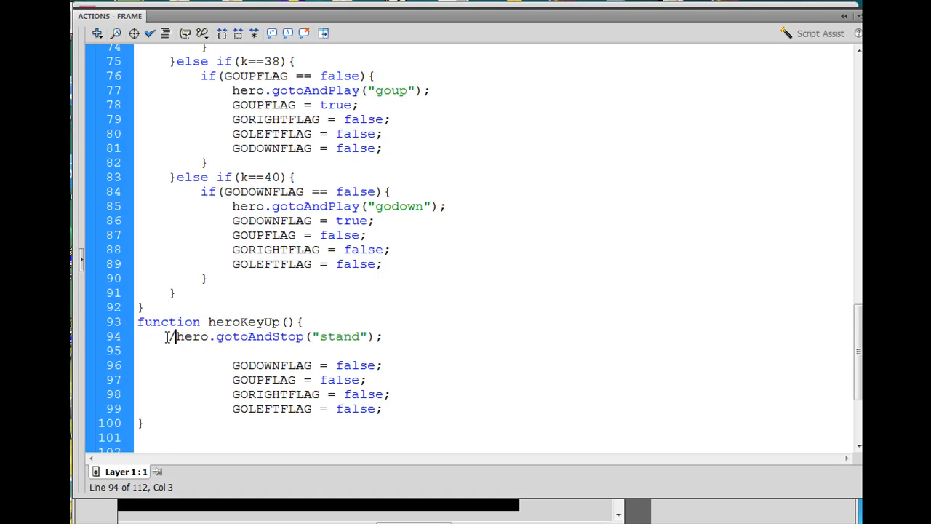
# Comment out hero.gotoAndStop("stand") in heroKeyUp with //.
pyautogui.write('//')
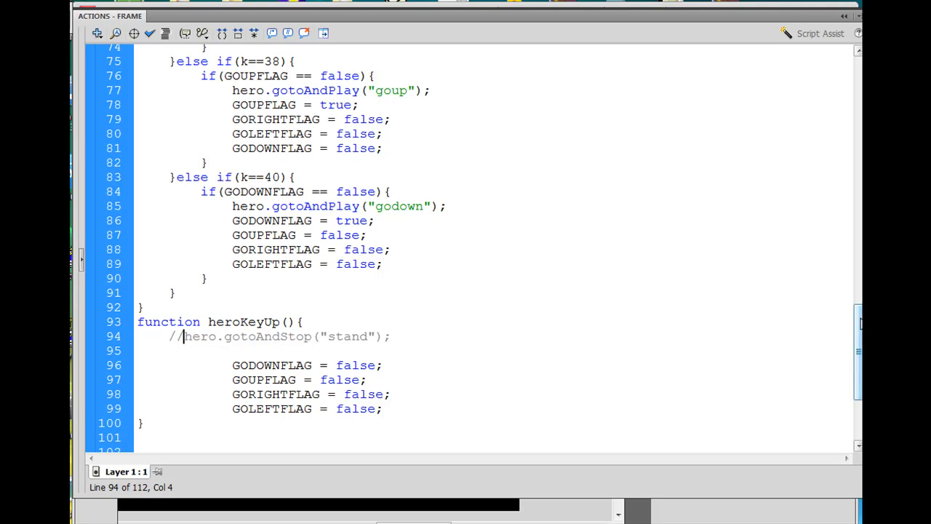
pyautogui.scroll(-3)
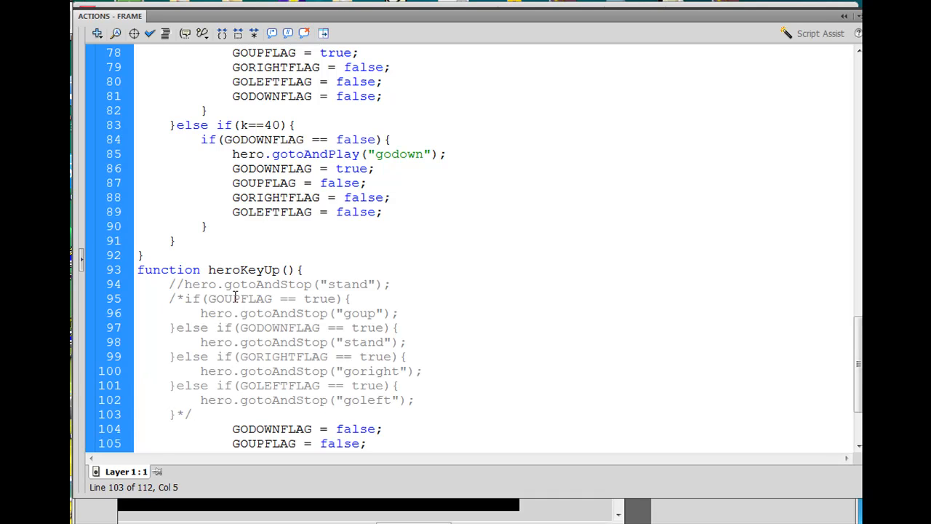
# Remove the /* */ markers so the direction-flag if/else-if block runs.
pyautogui.click(201, 342)
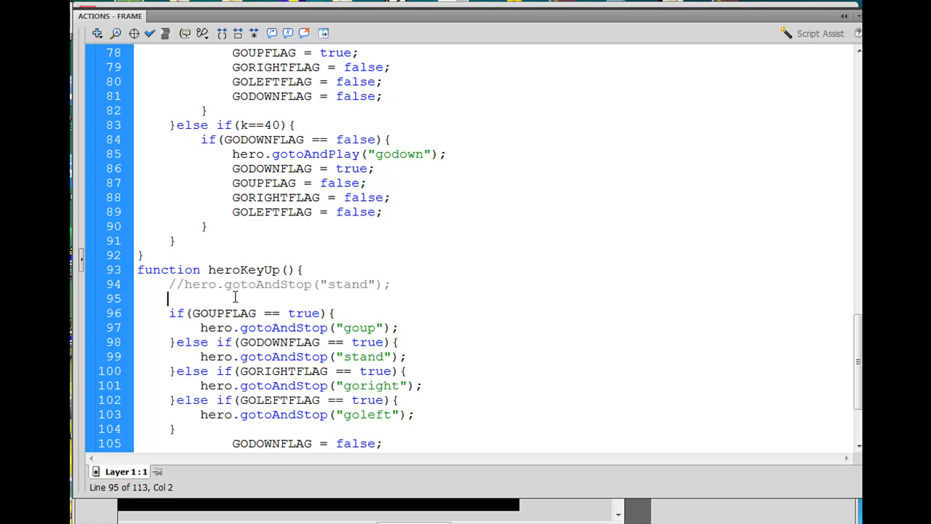
pyautogui.write('/*')
pyautogui.write('*/')
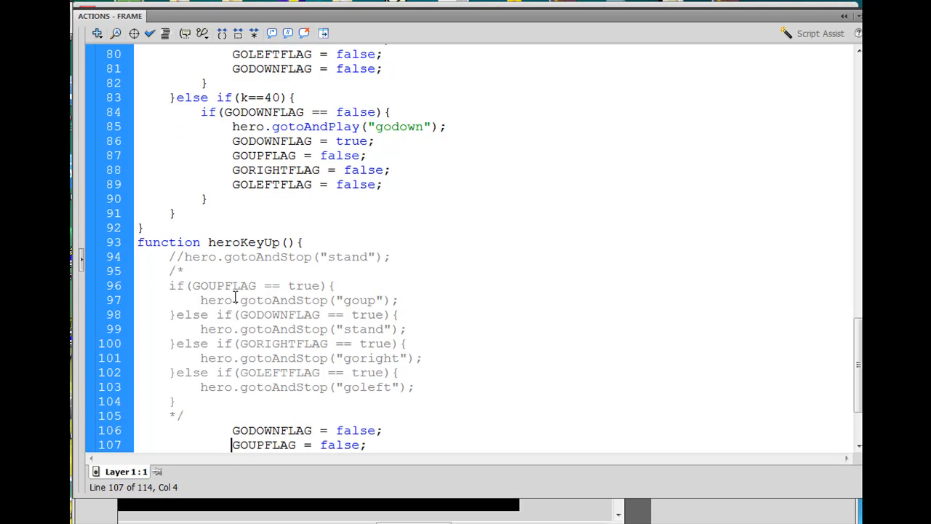
pyautogui.scroll(-3)
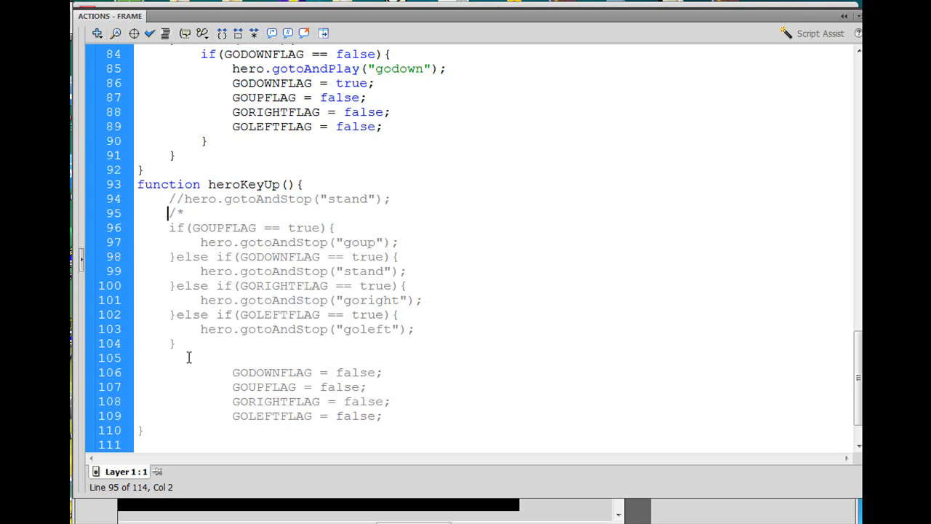
pyautogui.press('Backspace')
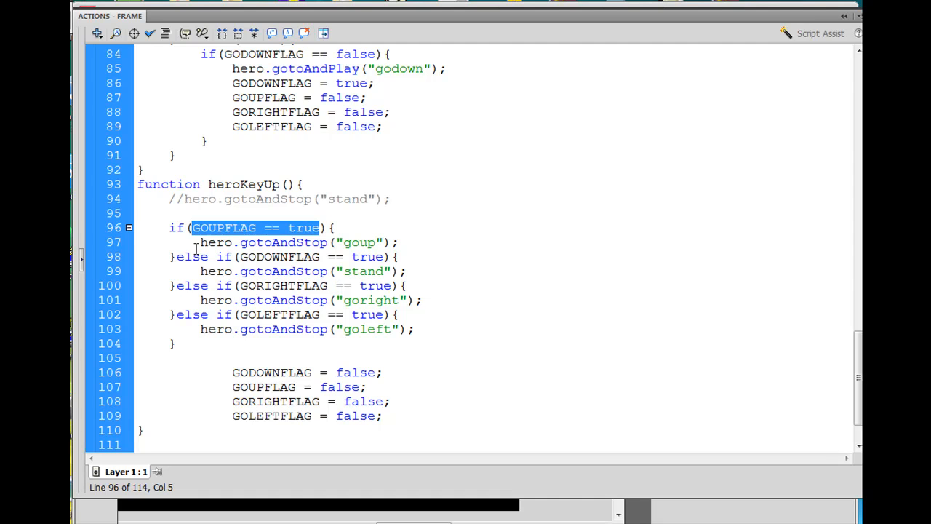
pyautogui.moveTo(304, 248)
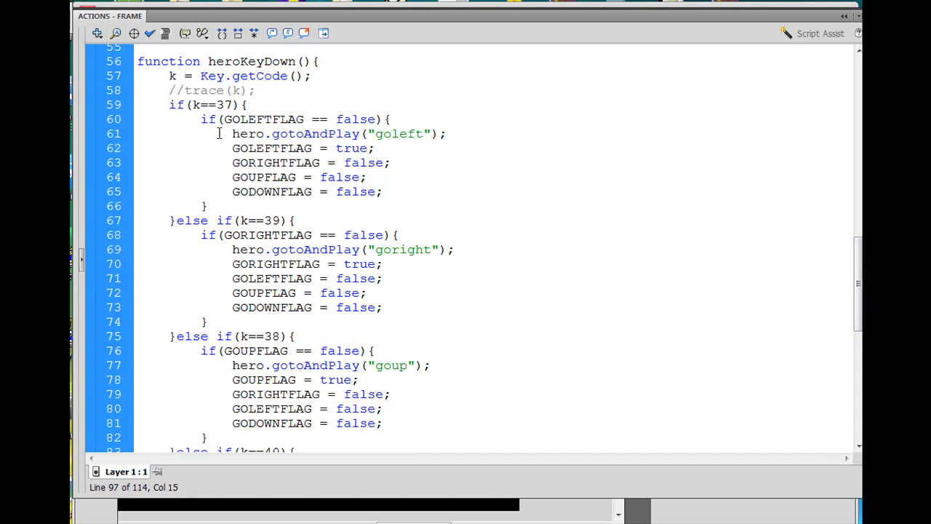
pyautogui.moveTo(352, 178)
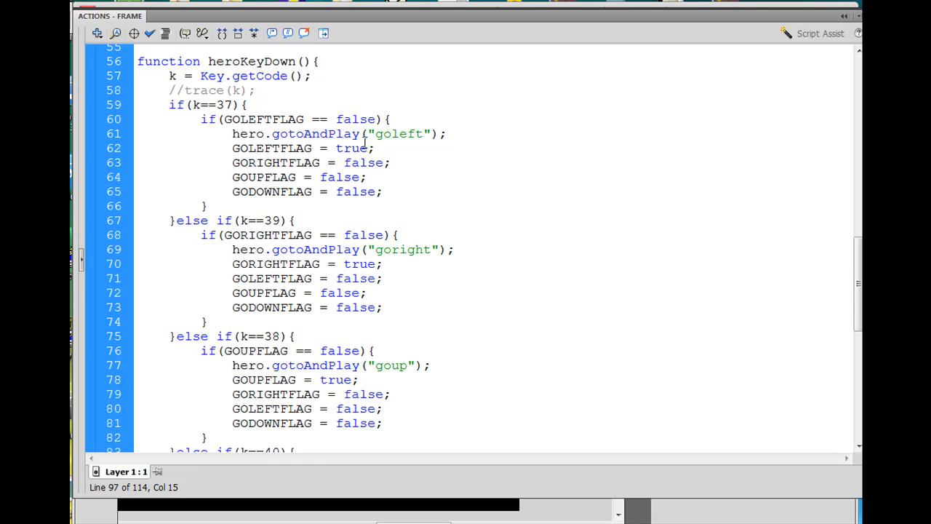
pyautogui.scroll(-3)
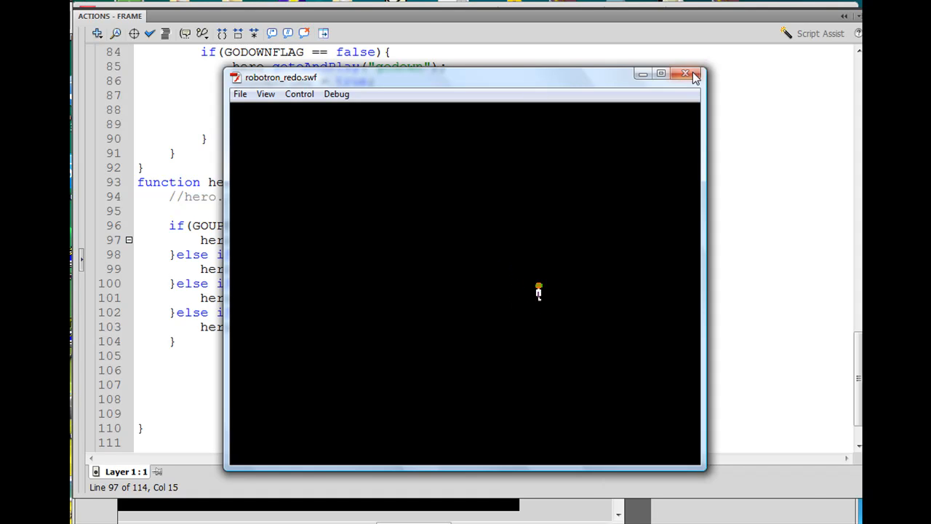
# Close the test player after trying the updated heroKeyUp behaviour.
pyautogui.click(684, 73)
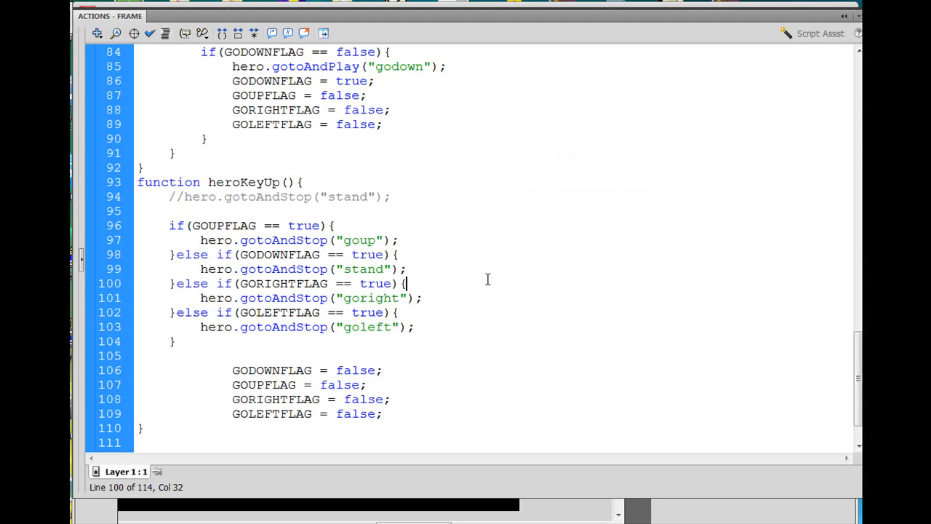
pyautogui.moveTo(414, 382)
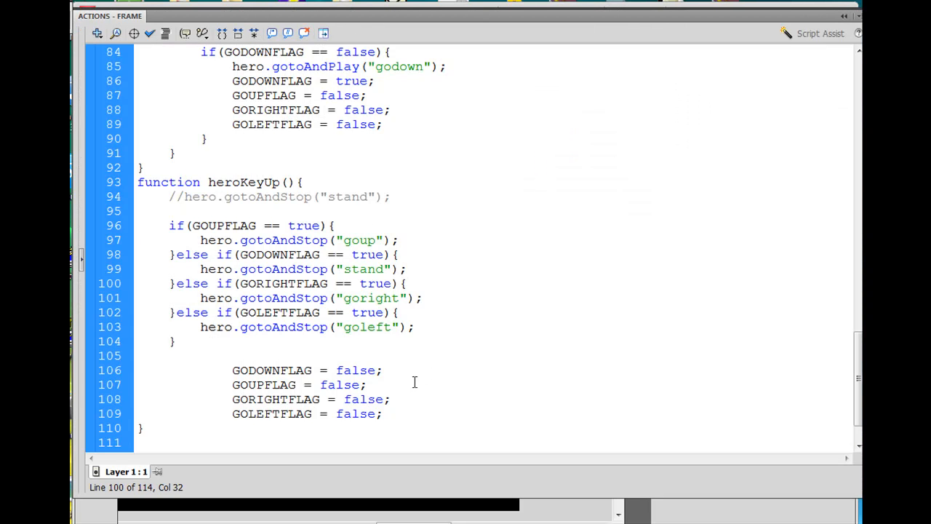